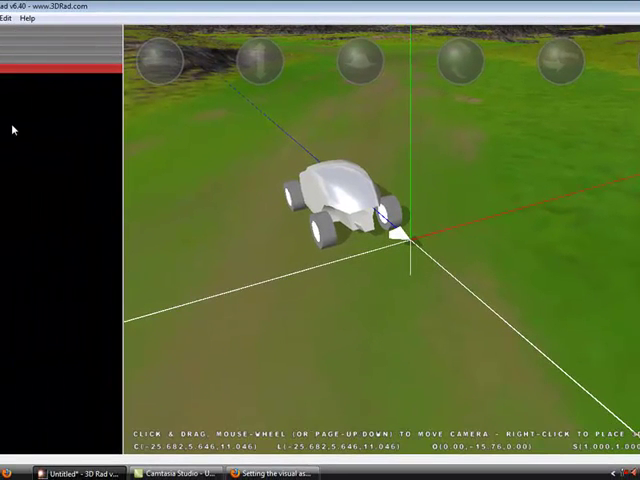
mouse_move(308, 192)
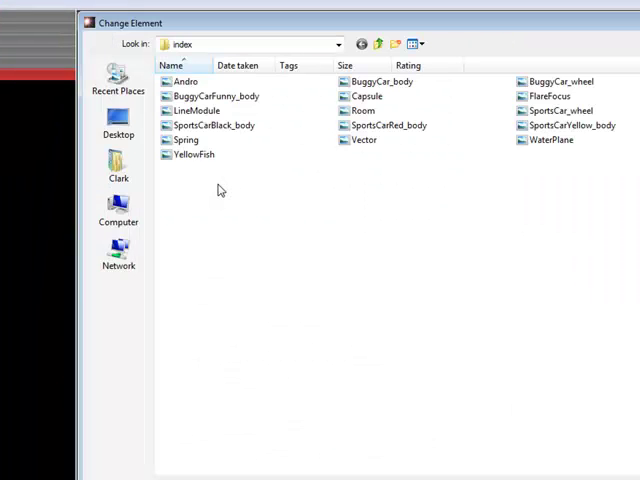
mouse_move(477, 48)
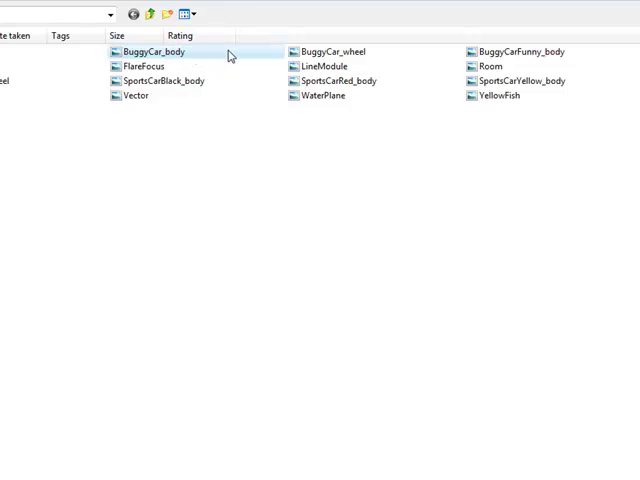
Load the BuggyCar_body model into the skin mesh and confirm its settings.
double_click(150, 51)
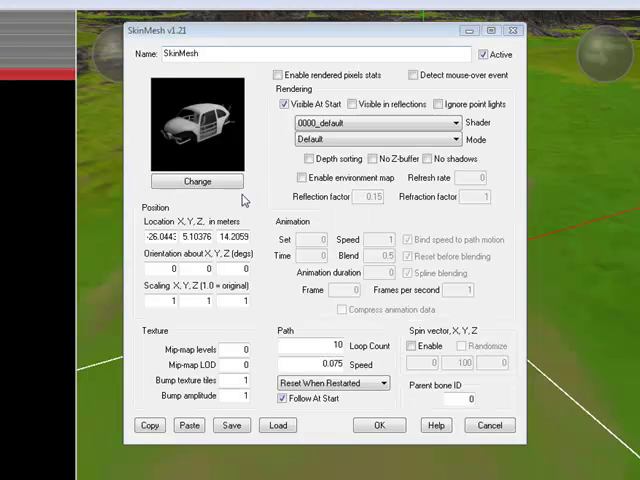
click(378, 425)
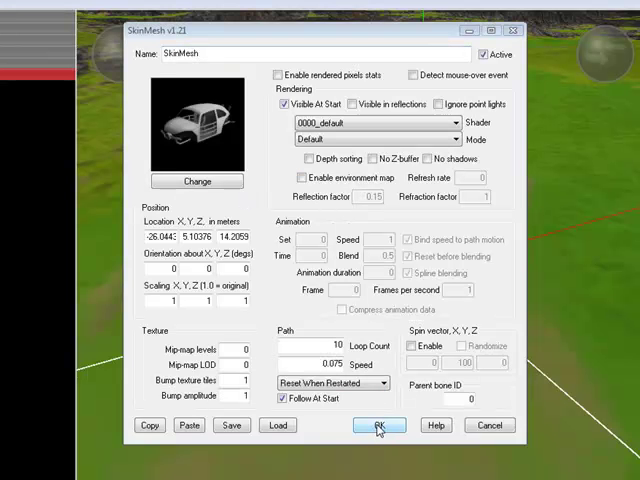
click(378, 425)
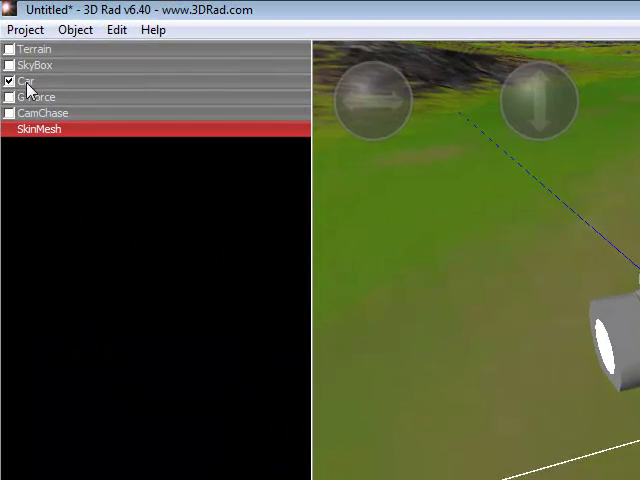
Tick Hide car-body geometry in the Car object's properties.
double_click(27, 81)
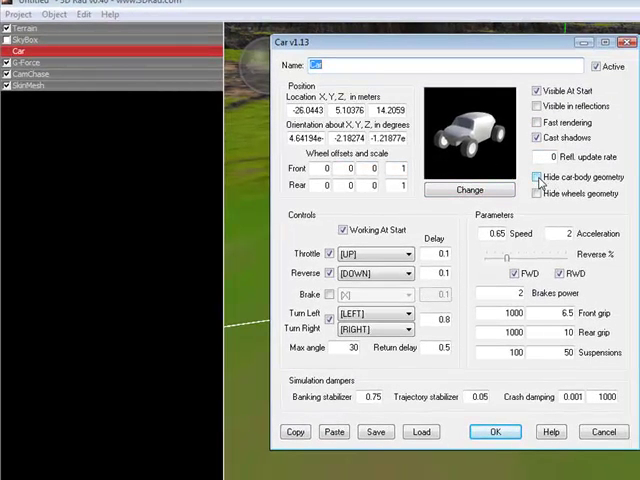
click(494, 431)
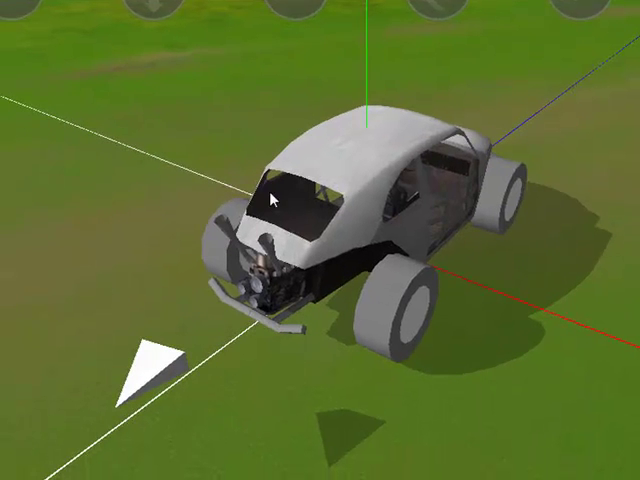
mouse_move(401, 324)
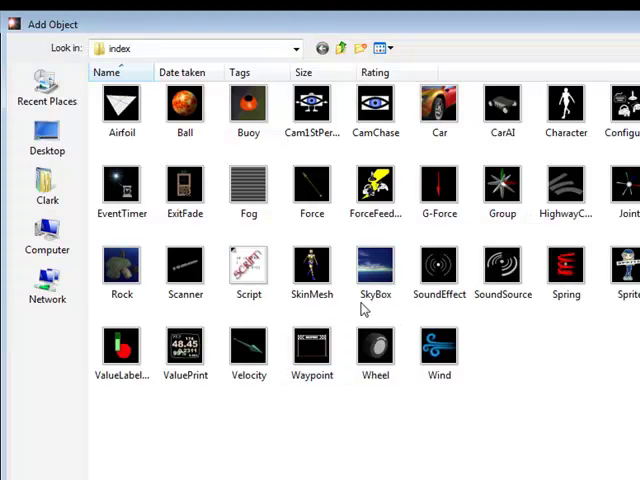
Add a new SkinMesh object and load the BuggyCar_wheel model into it.
double_click(311, 263)
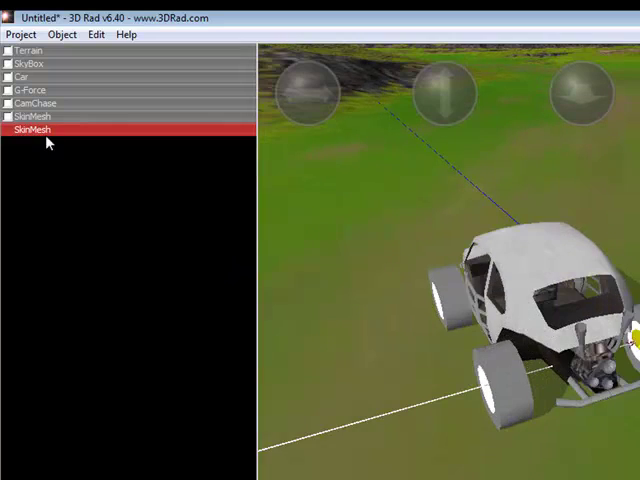
double_click(31, 129)
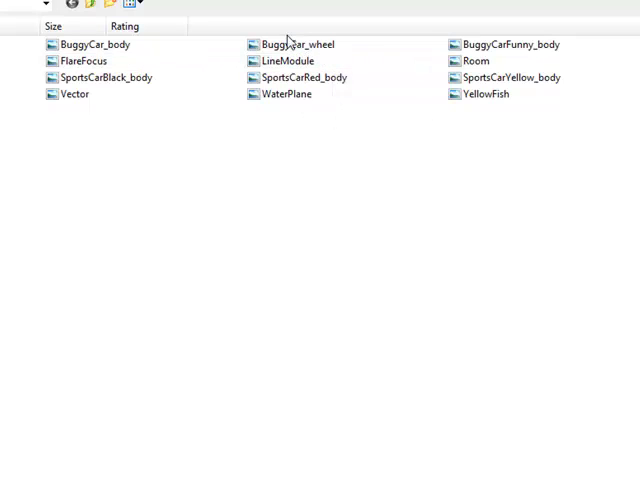
click(294, 44)
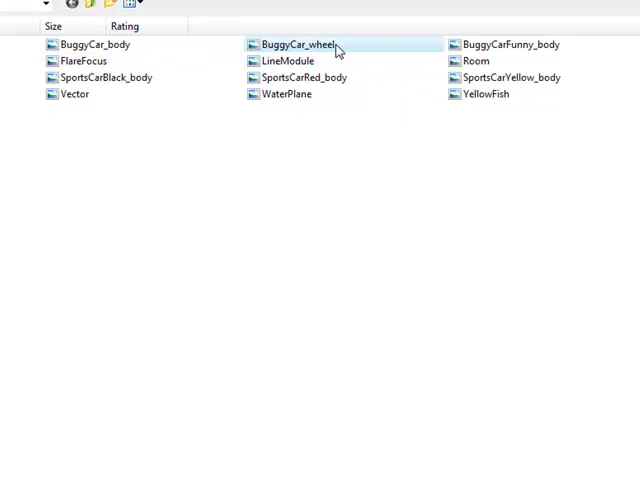
double_click(293, 44)
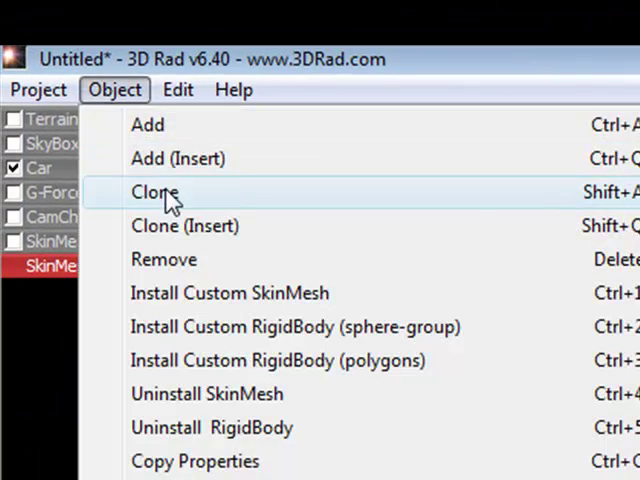
Clone the wheel skin mesh and tick the copy under Car to attach it.
click(155, 192)
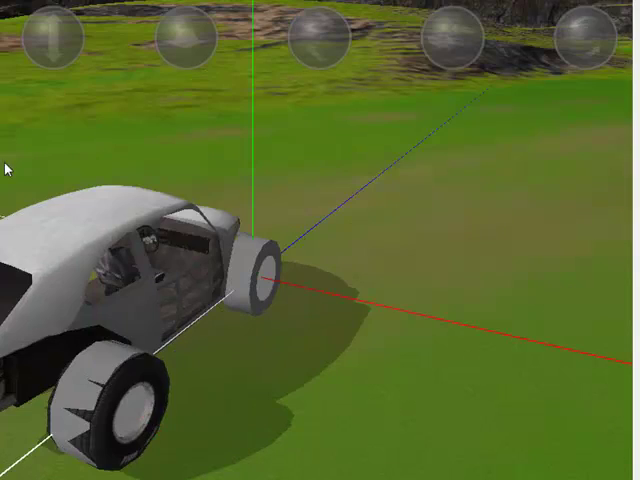
click(162, 63)
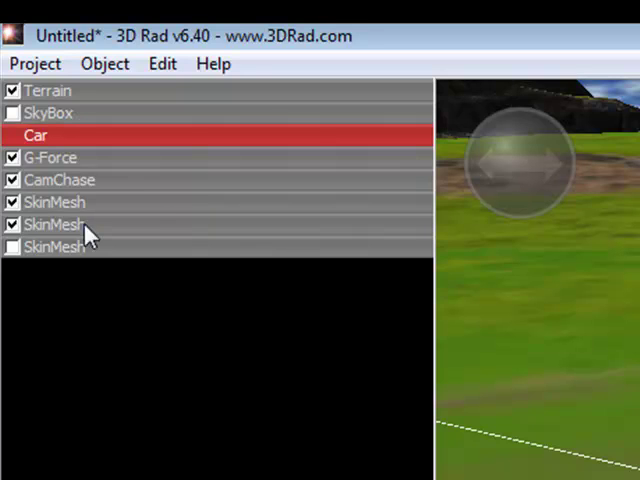
mouse_move(83, 258)
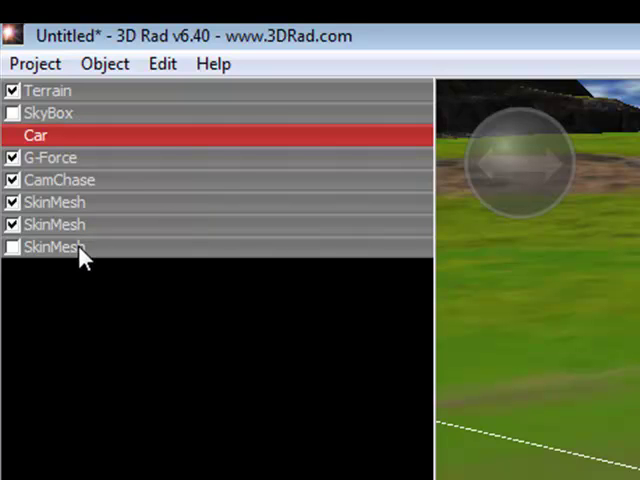
click(55, 247)
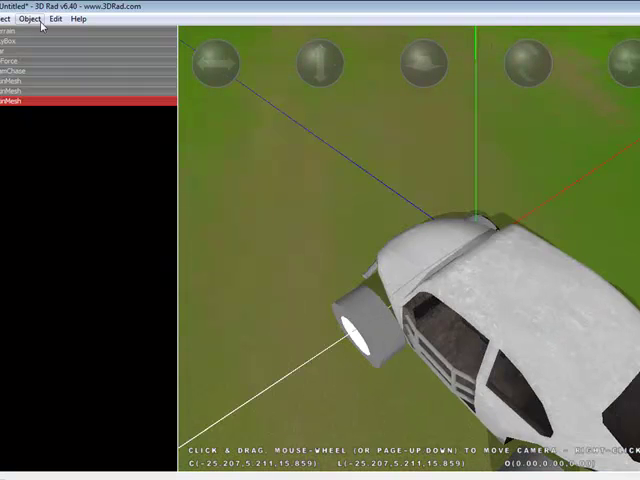
Clone the wheel mesh twice more, attaching each copy to the Car.
click(33, 18)
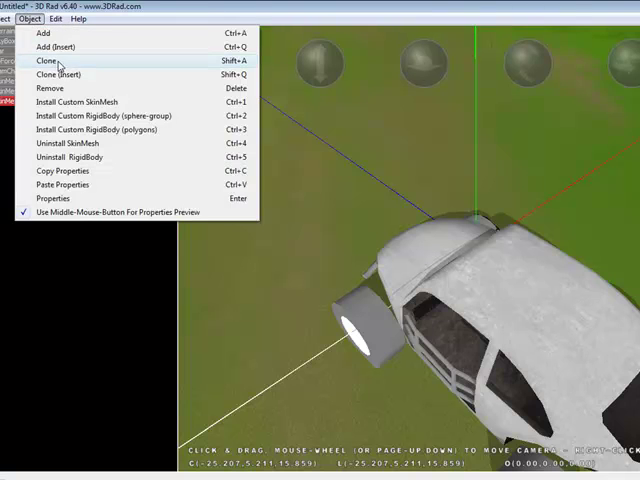
click(45, 61)
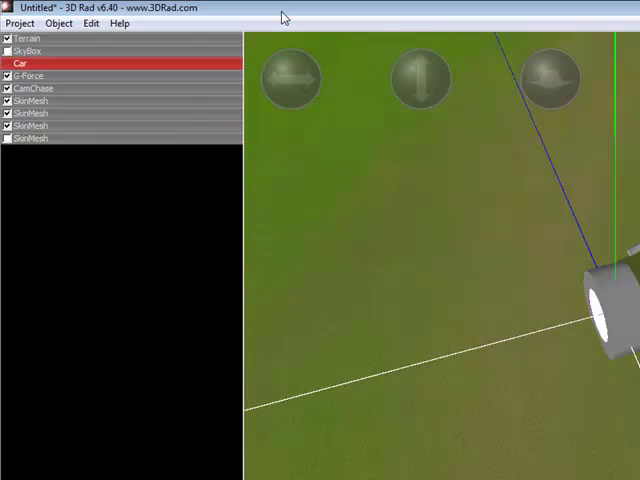
click(91, 23)
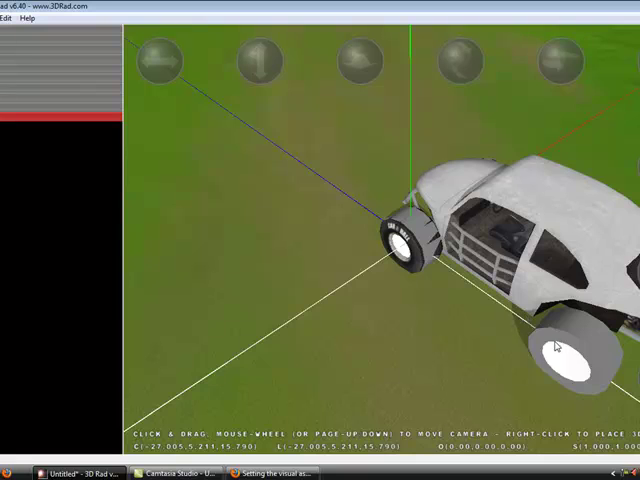
click(13, 18)
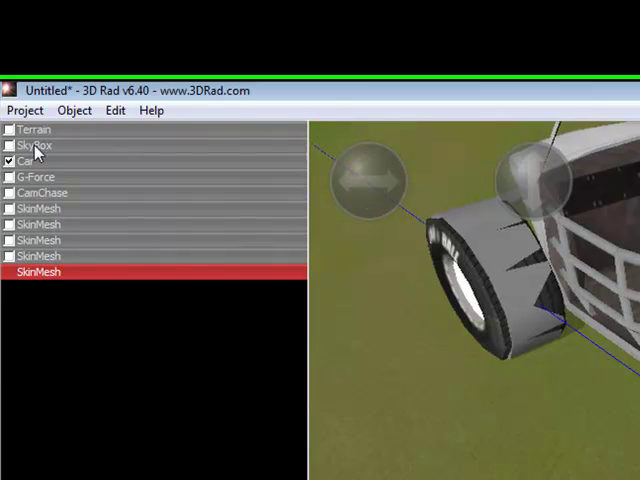
Tick Hide wheels geometry in the Car object's properties.
double_click(30, 160)
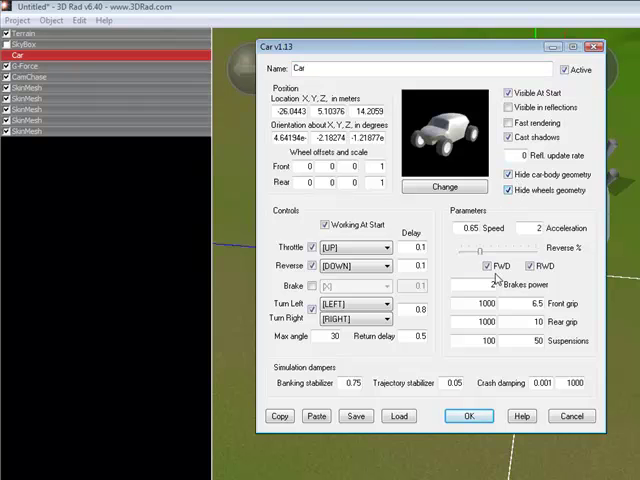
click(468, 416)
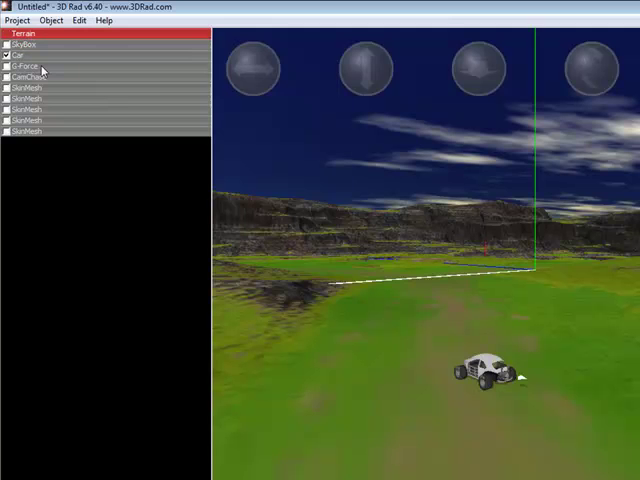
double_click(31, 77)
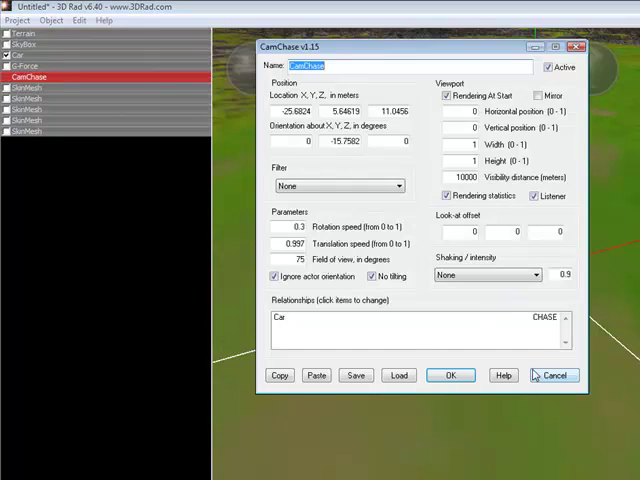
click(450, 375)
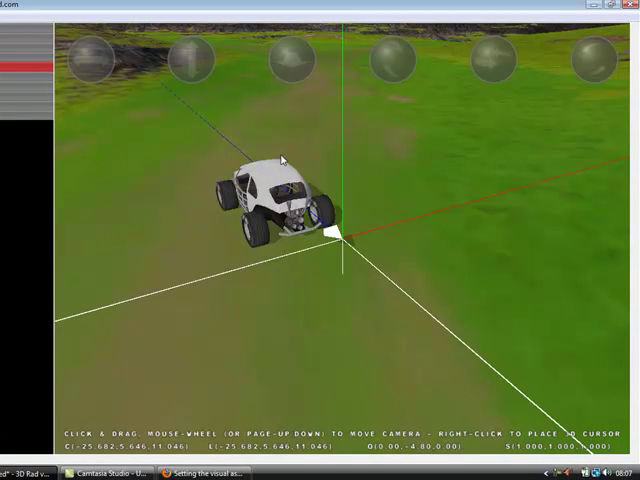
mouse_move(232, 333)
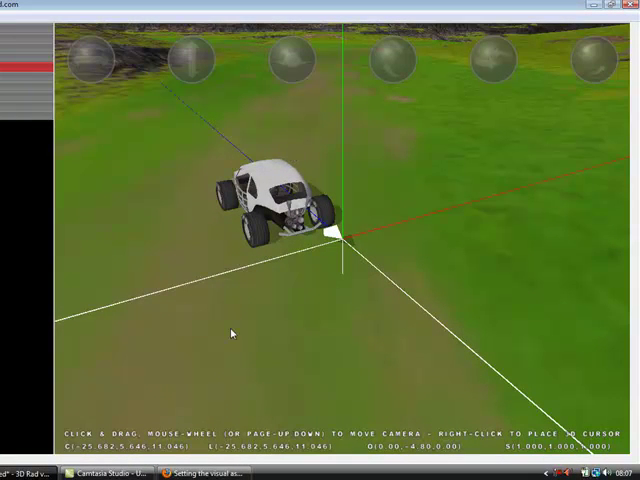